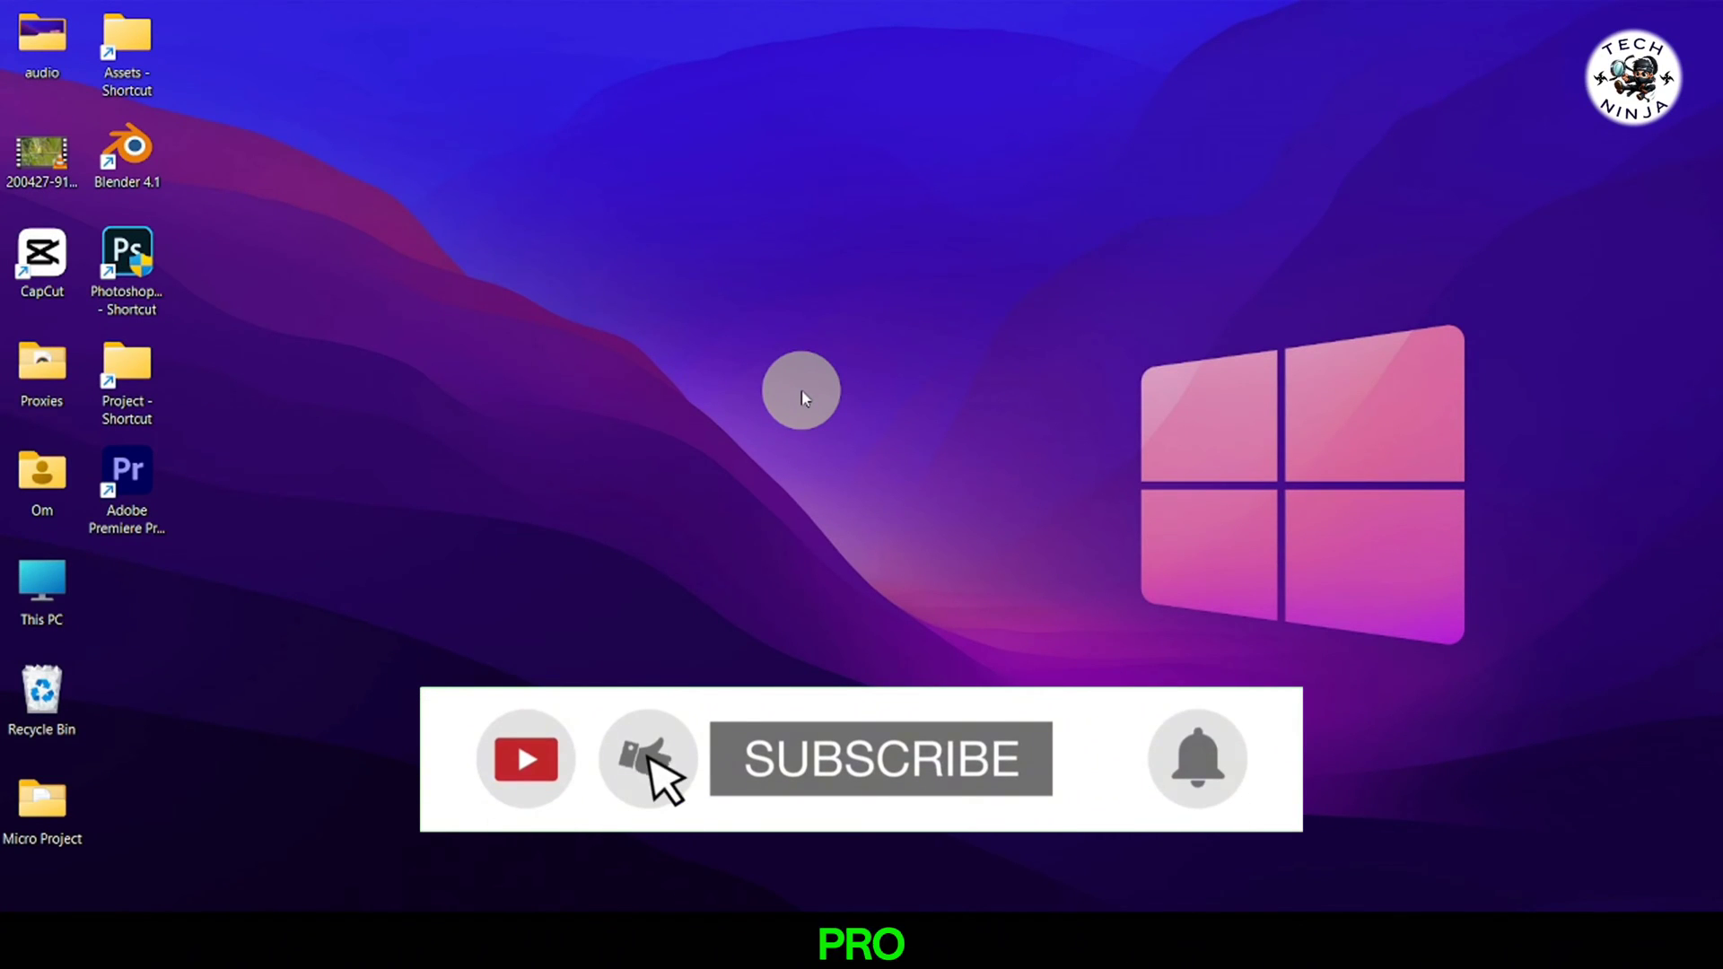
# Launch Premiere Pro and drop the bird clip onto the timeline as a new sequence.
pyautogui.click(879, 759)
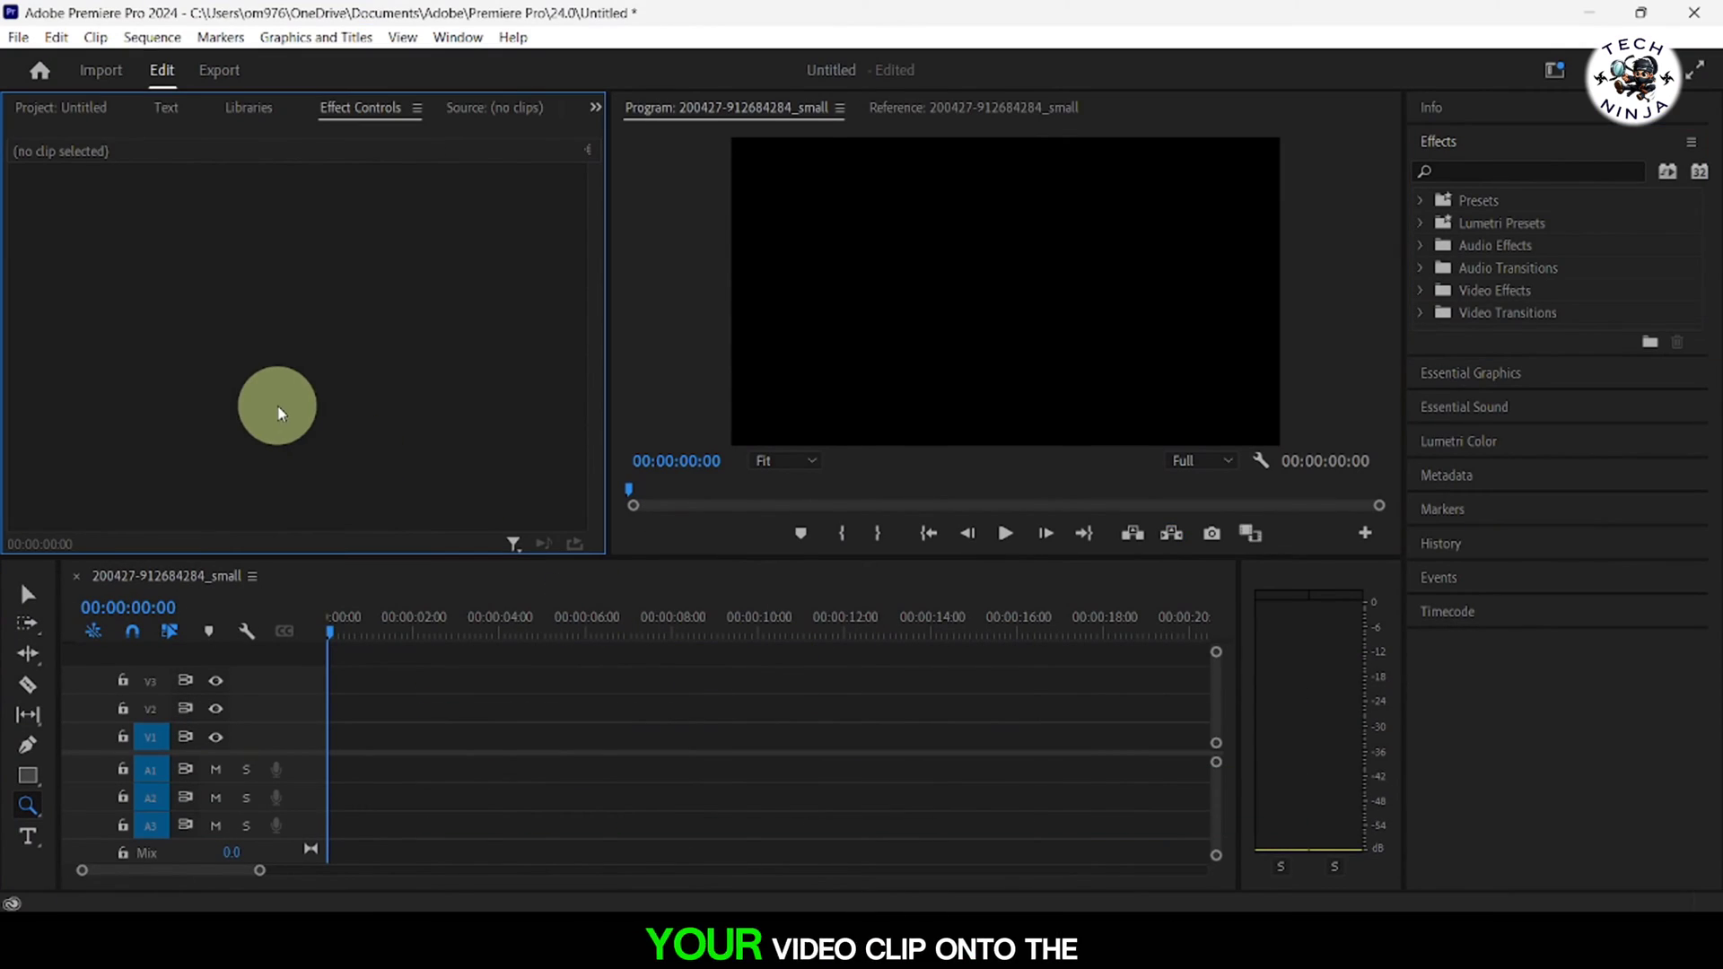
pyautogui.moveTo(277, 407); pyautogui.dragTo(351, 757)
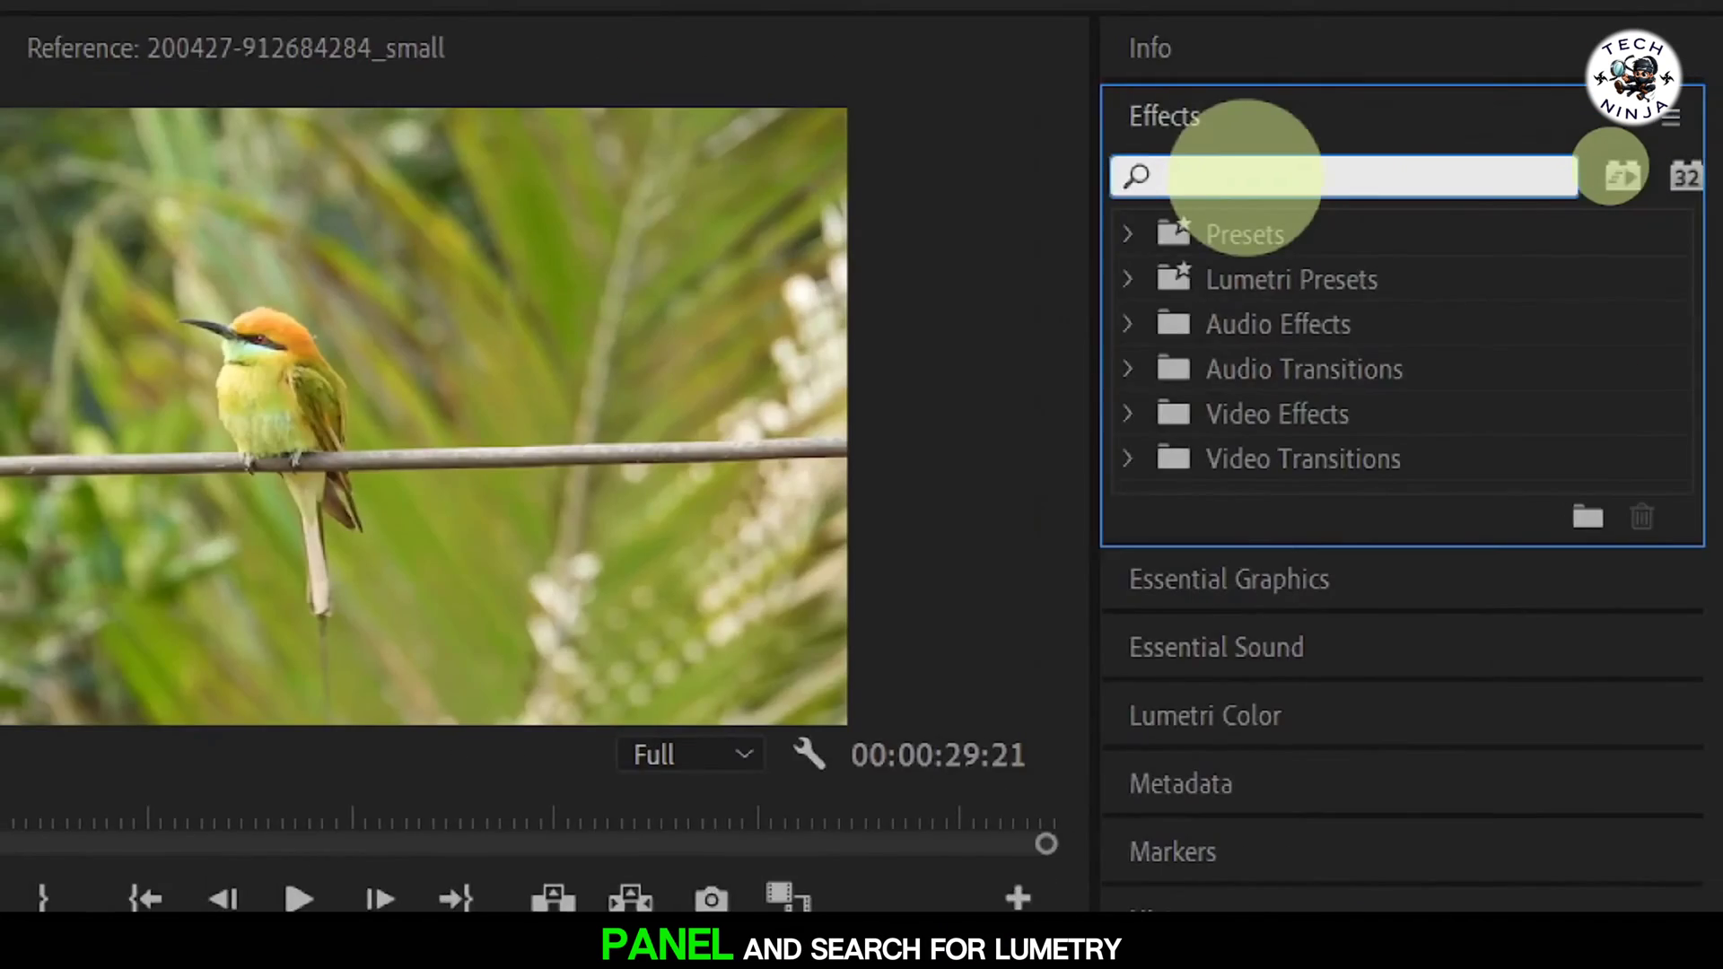
# Filter the Effects panel with the search term 'lumetri'.
pyautogui.write('lumetri col')
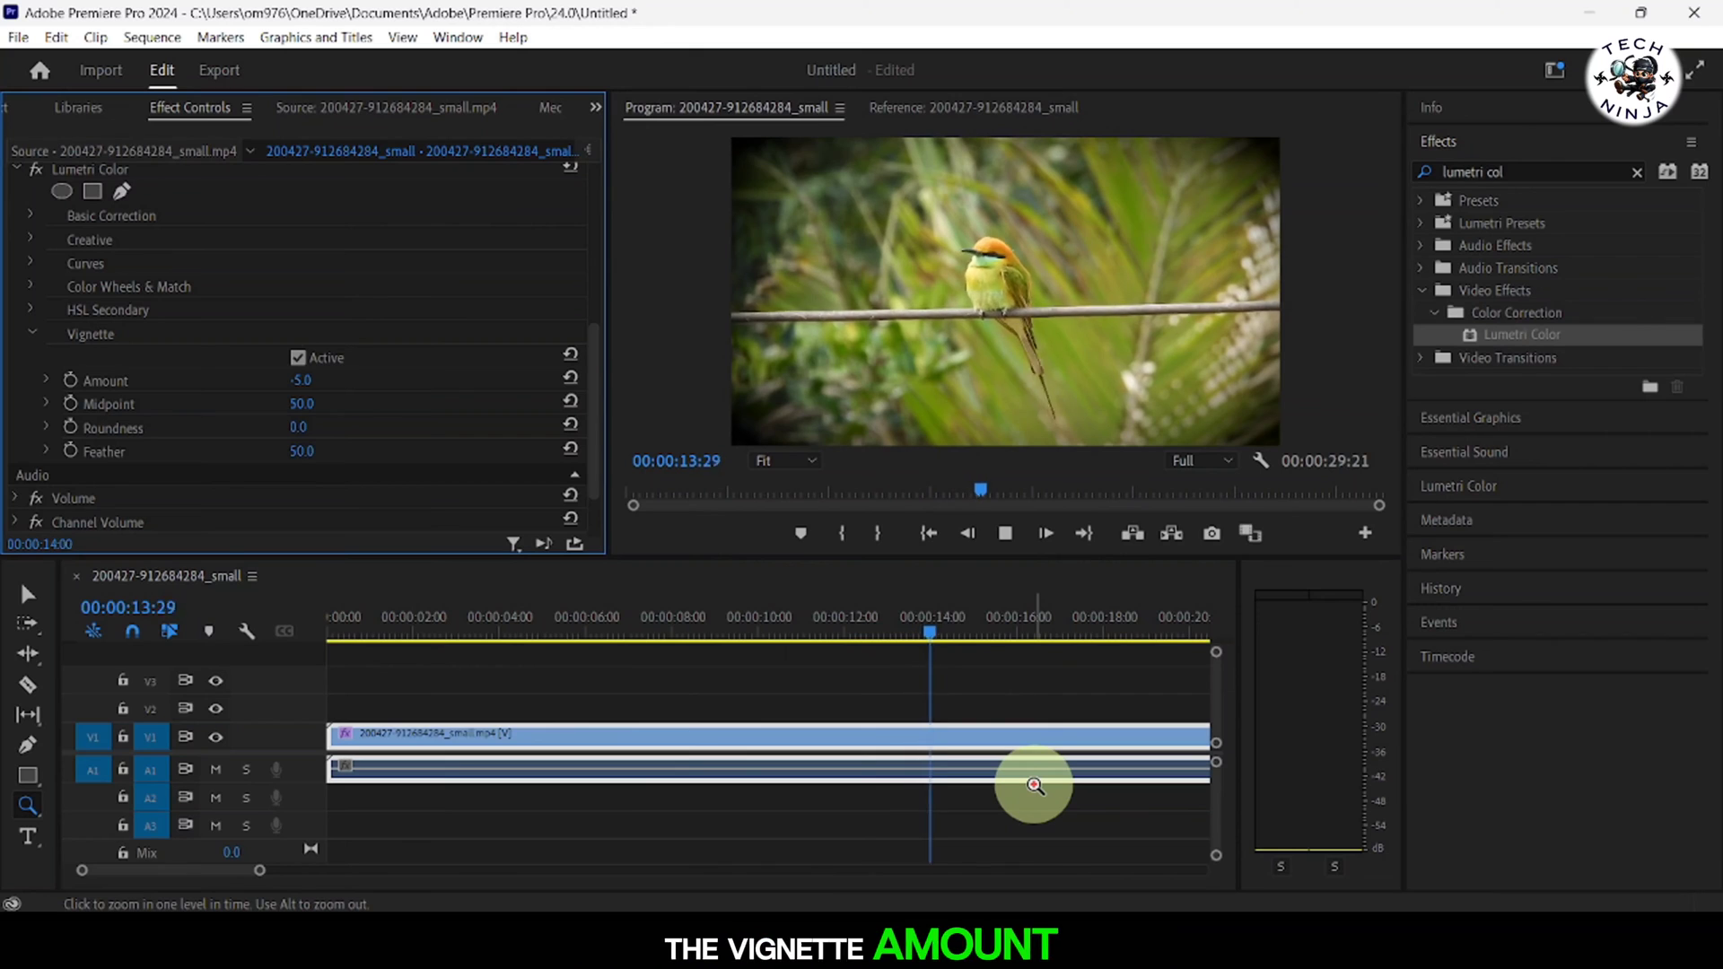
pyautogui.click(1016, 631)
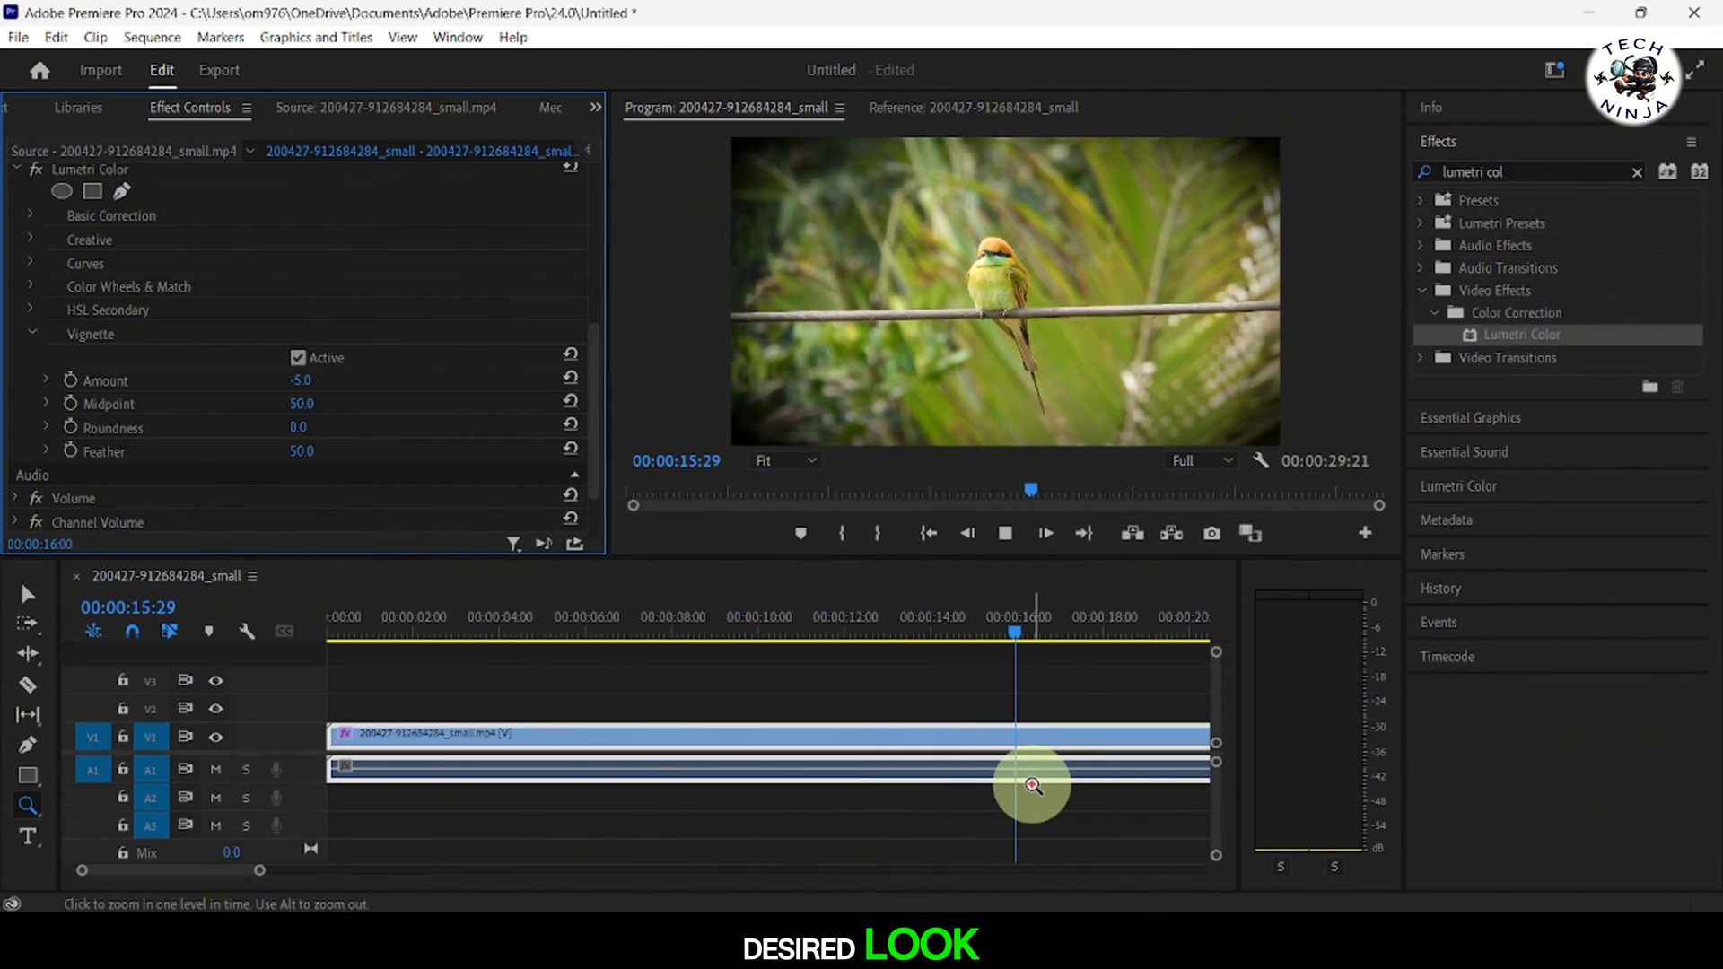